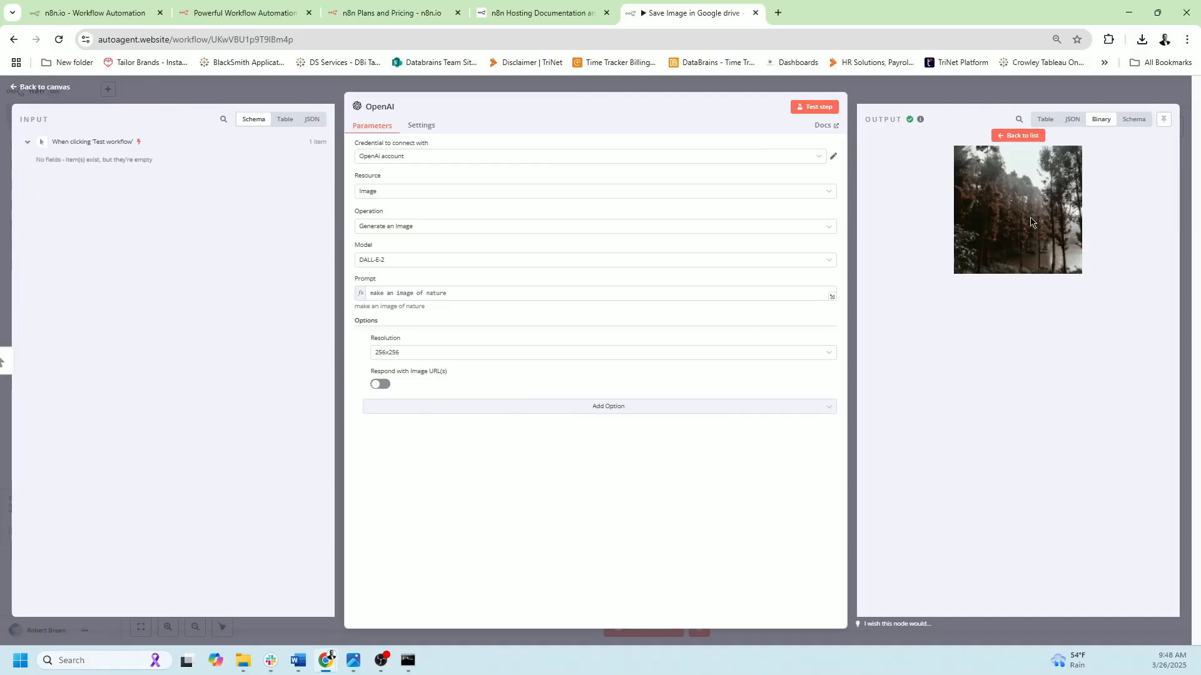
Return from the OpenAI image-generation node to the workflow canvas.
{"action": "left_click", "coordinate": [42, 86]}
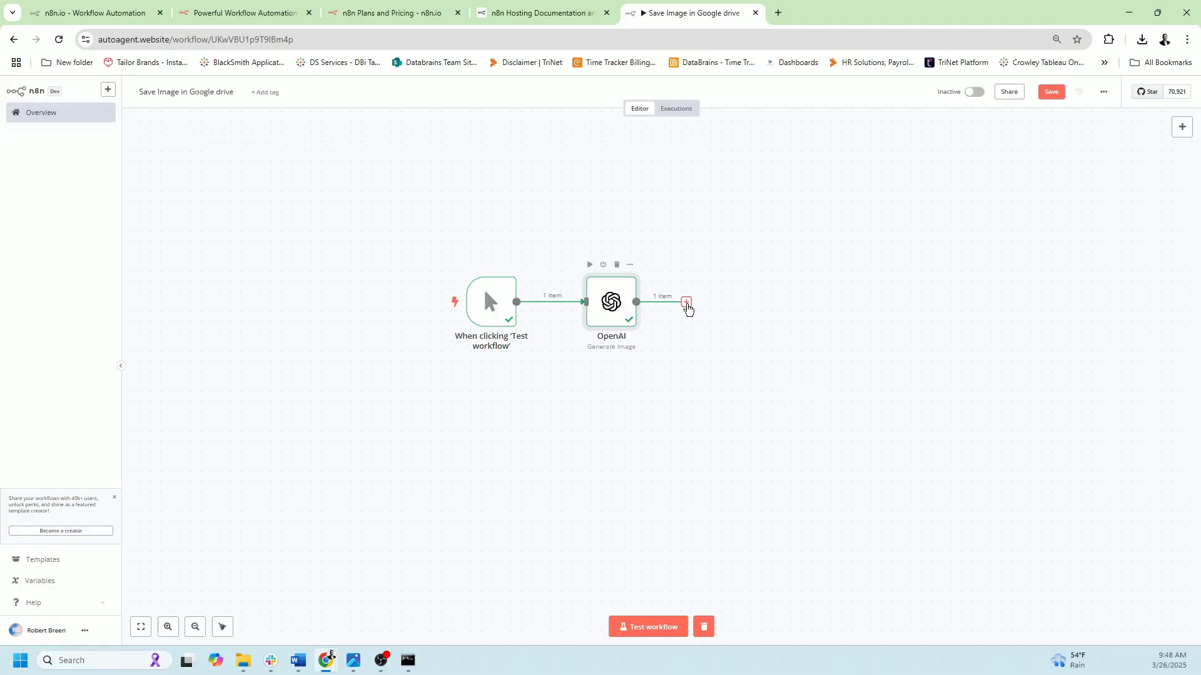
Add a Google Drive 'Upload file' node after the OpenAI node to receive the generated image.
{"action": "left_click", "coordinate": [686, 301]}
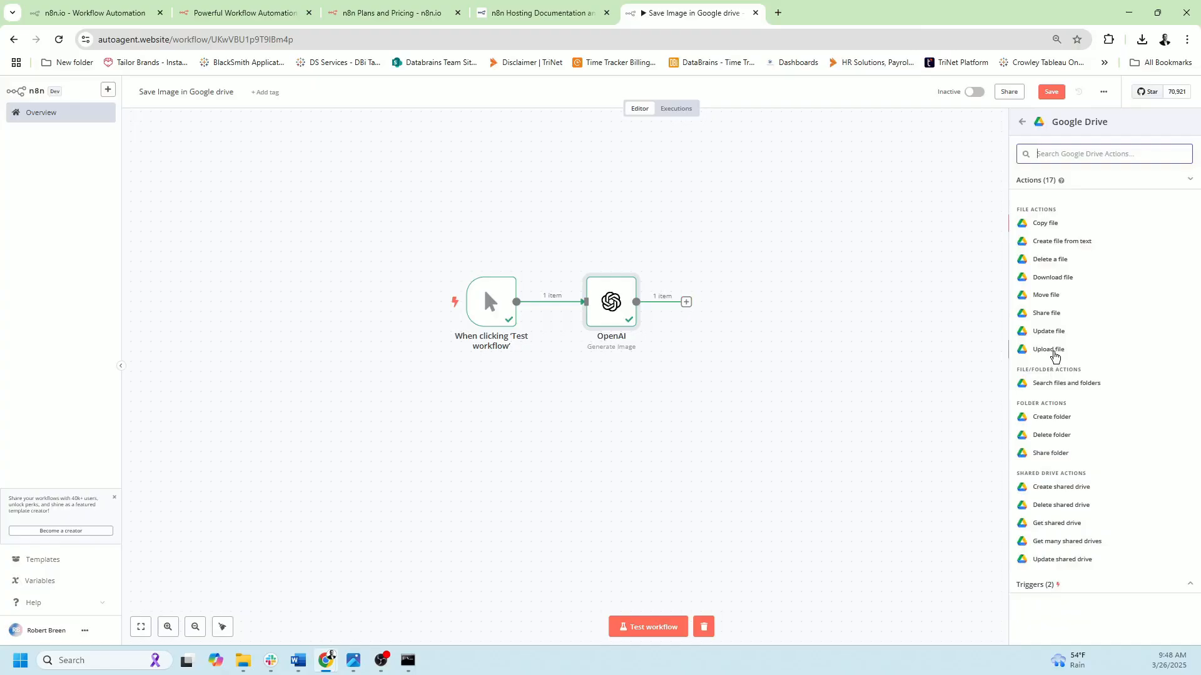
{"action": "left_click", "coordinate": [1050, 349]}
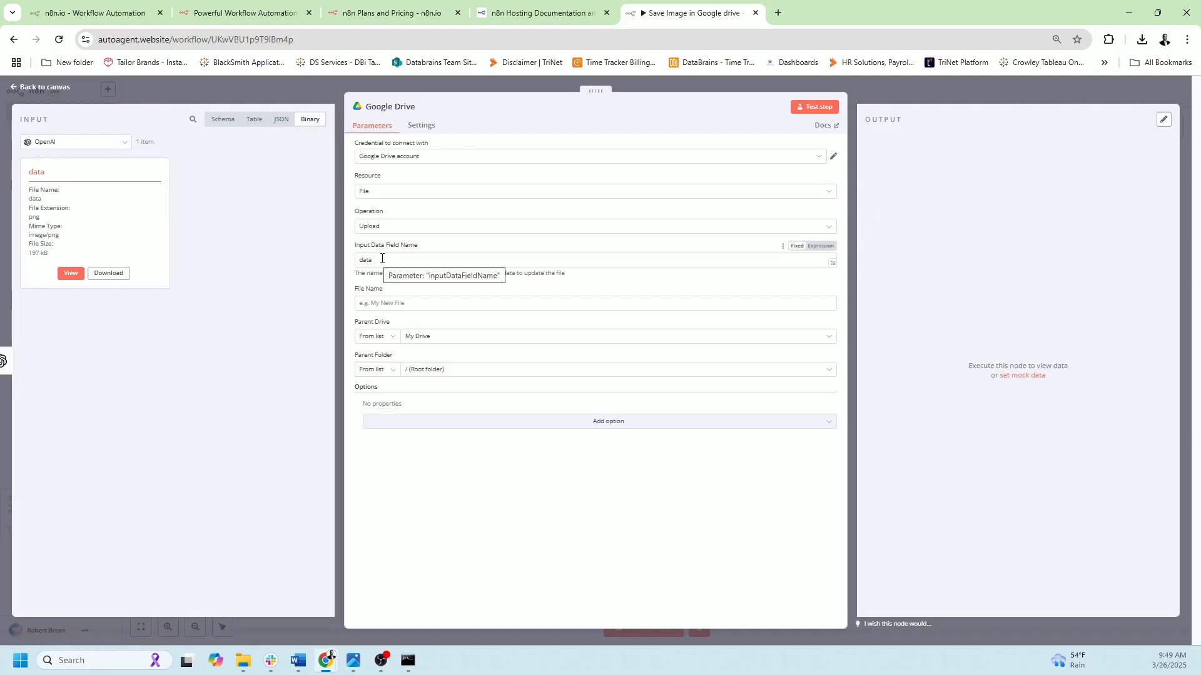
Name the uploaded file testimage1 and set its parent folder to TestImages.
{"action": "left_click", "coordinate": [594, 303]}
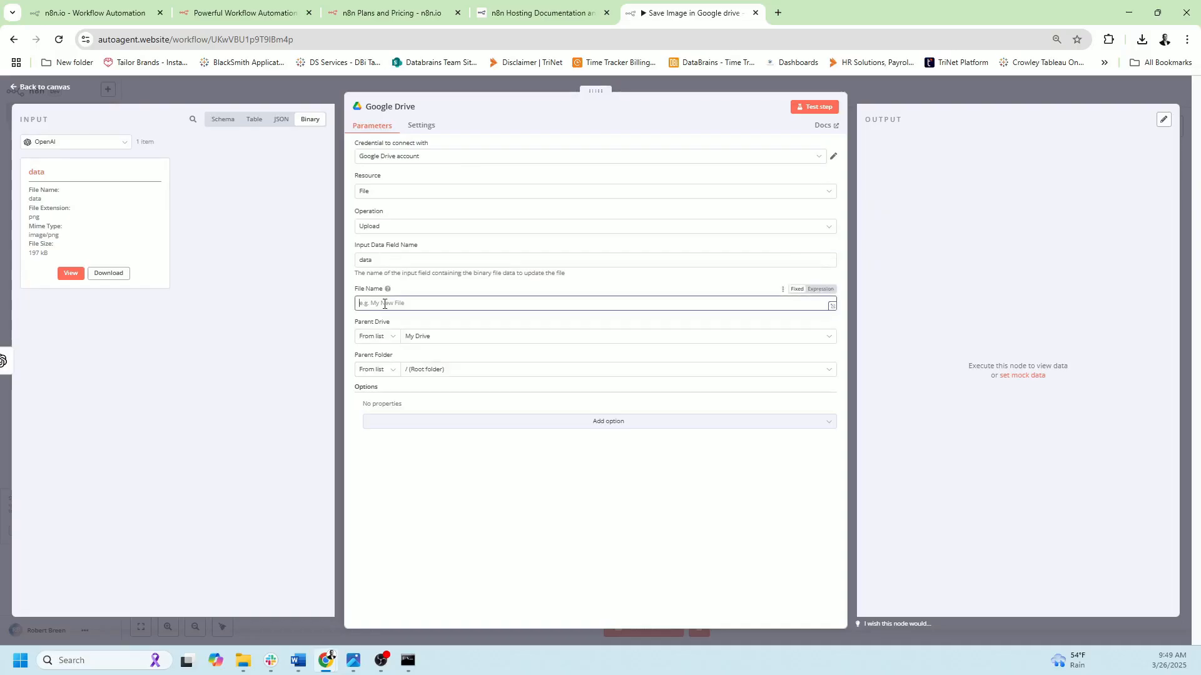
{"action": "type", "text": "testimag"}
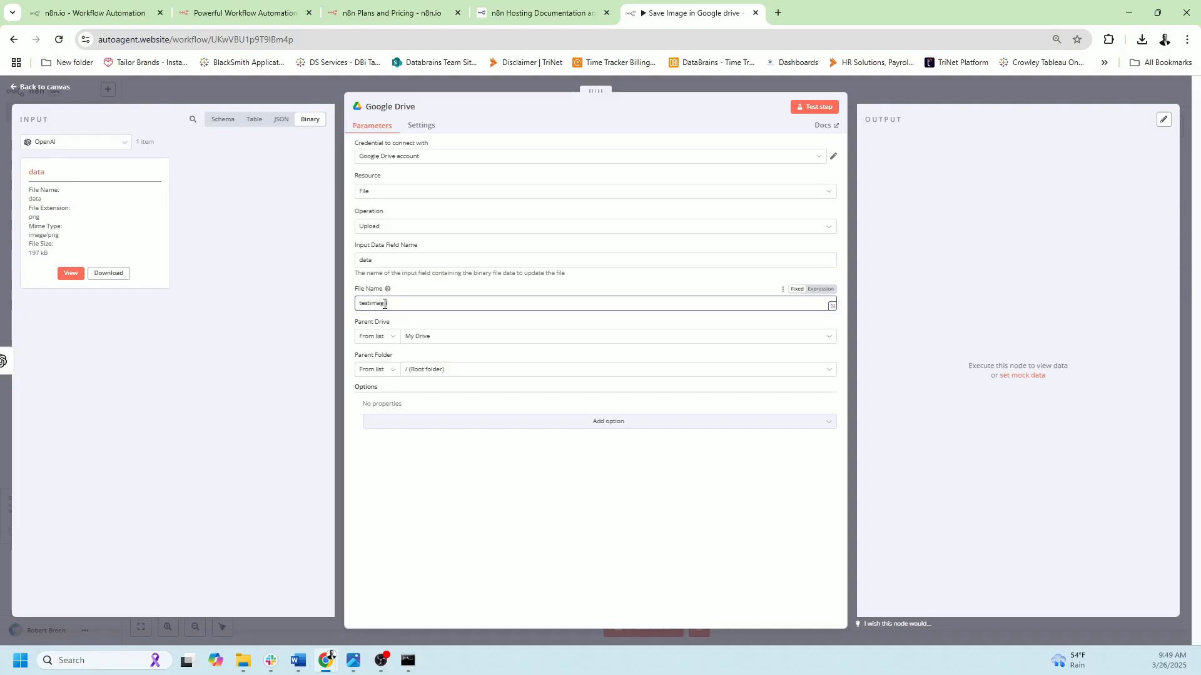
{"action": "type", "text": "1"}
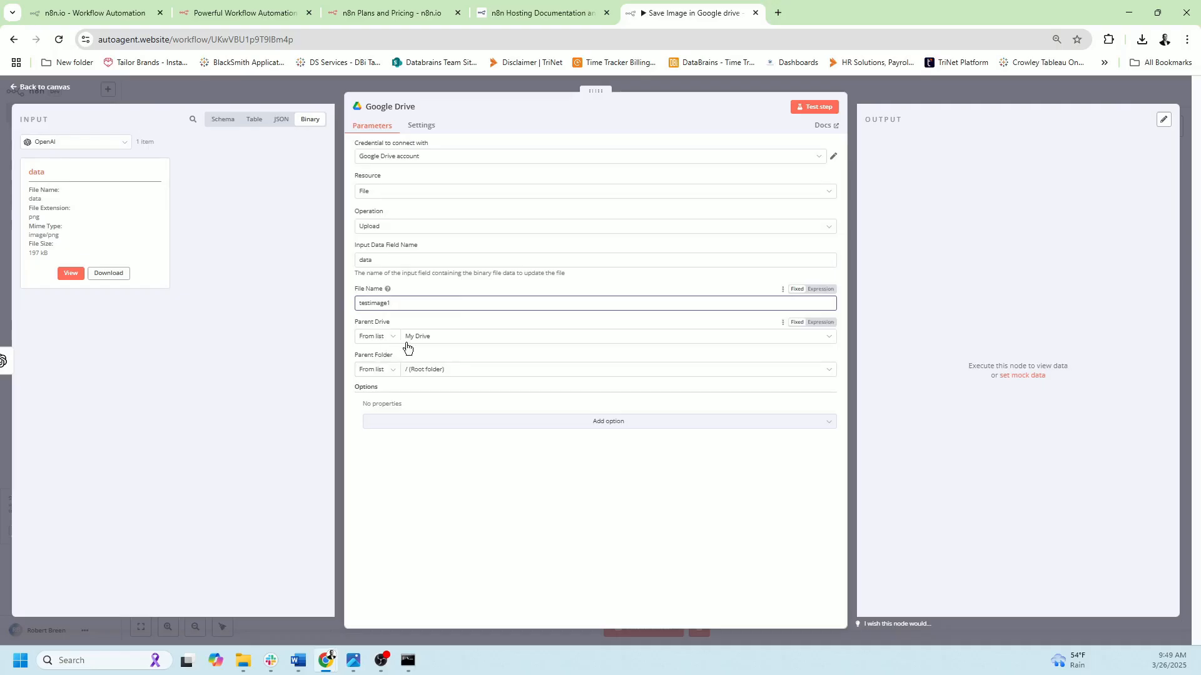
{"action": "mouse_move", "coordinate": [419, 374]}
{"action": "type", "text": "test"}
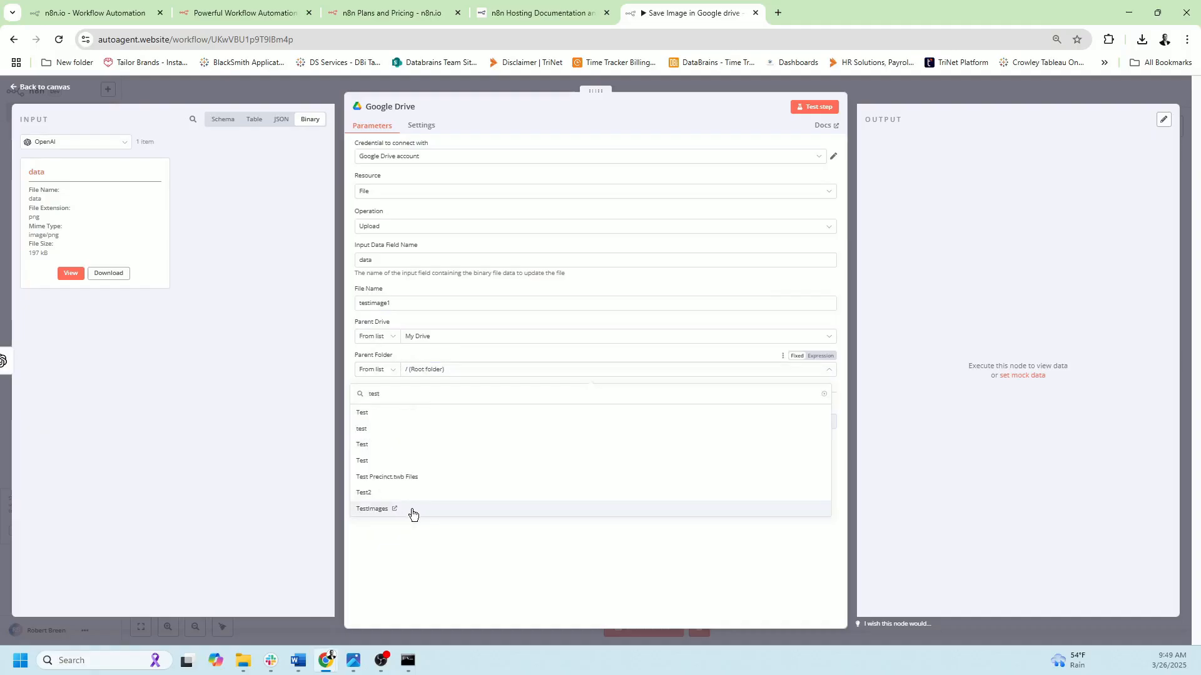
{"action": "left_click", "coordinate": [373, 509]}
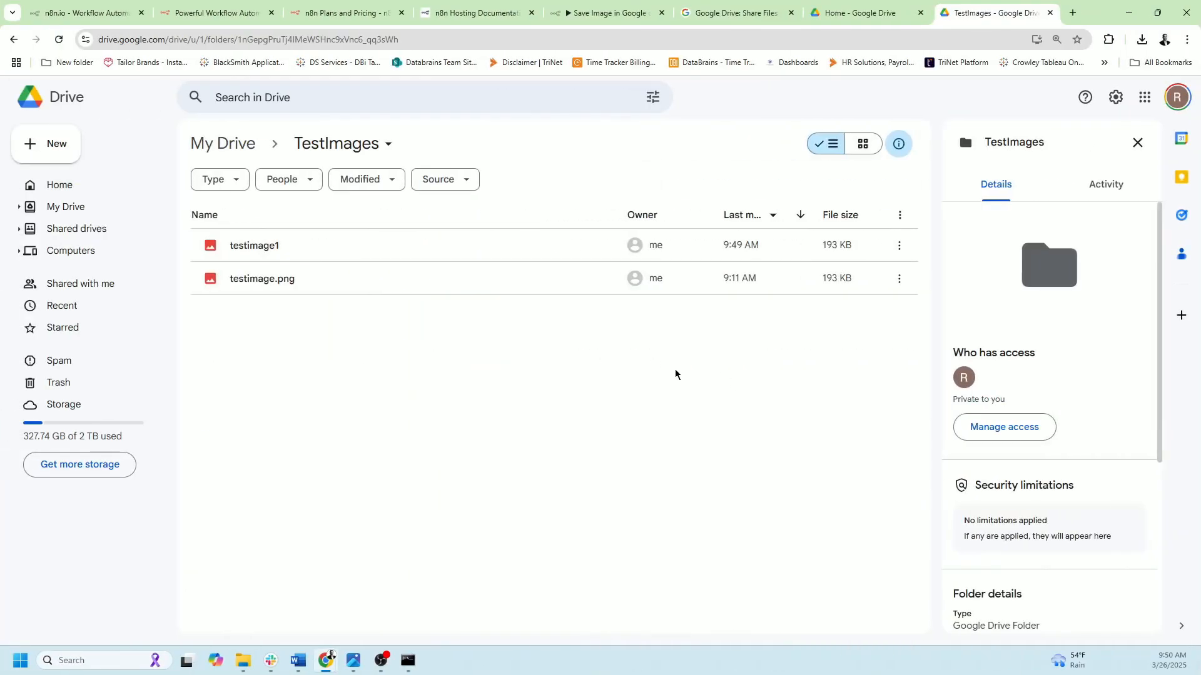
{"action": "mouse_move", "coordinate": [266, 254]}
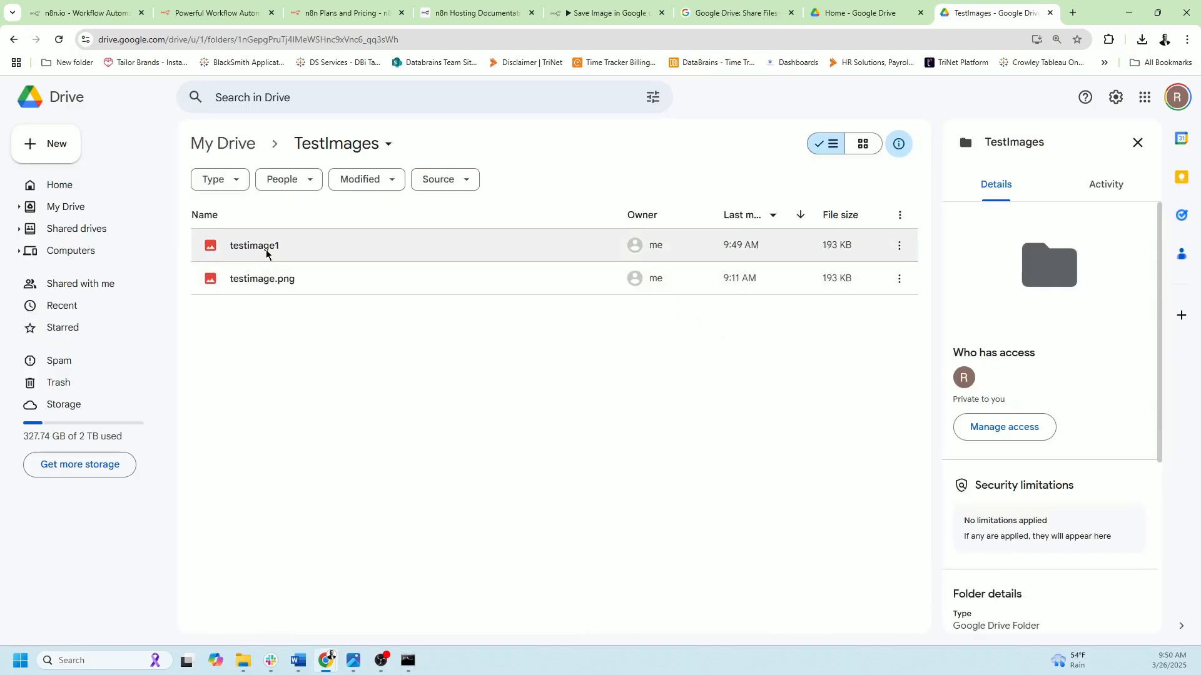
Preview testimage1 in the TestImages folder, showing the generated forest image.
{"action": "double_click", "coordinate": [254, 245]}
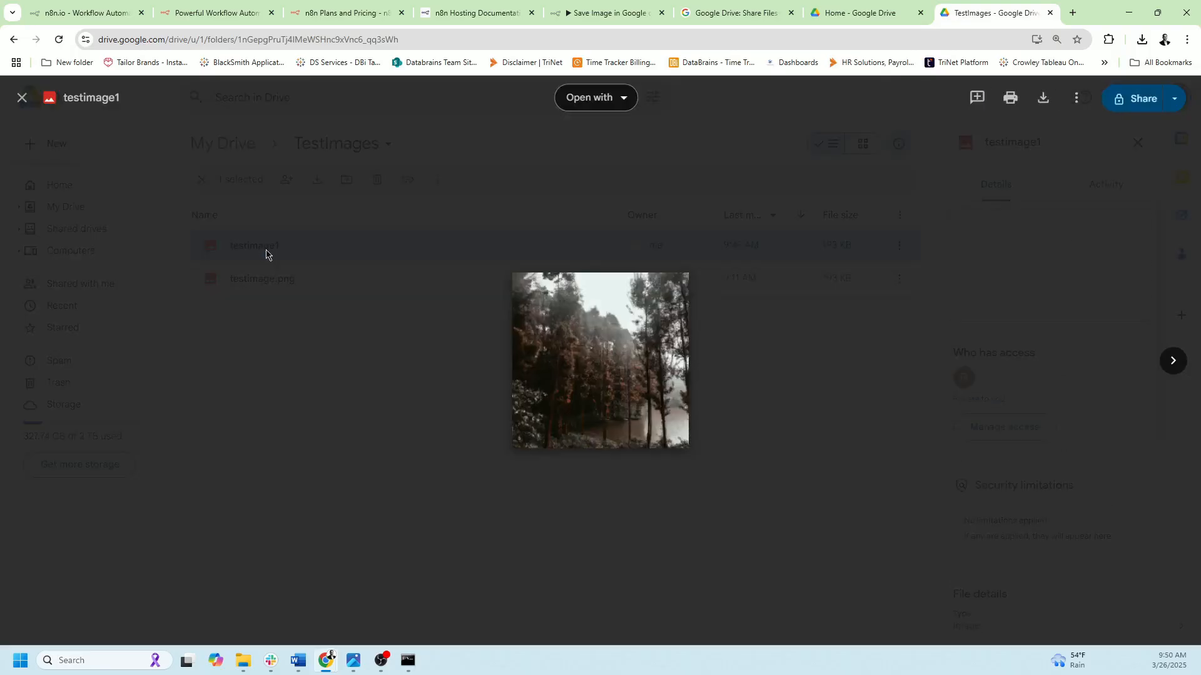